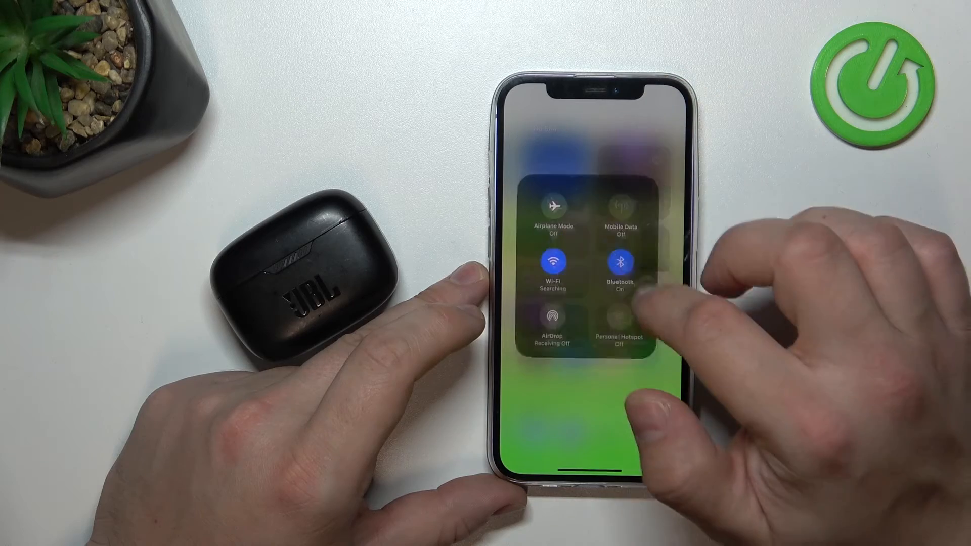
Expand Control Center's Bluetooth options and go to the full Bluetooth Settings page
{"action": "left_click", "coordinate": [623, 263]}
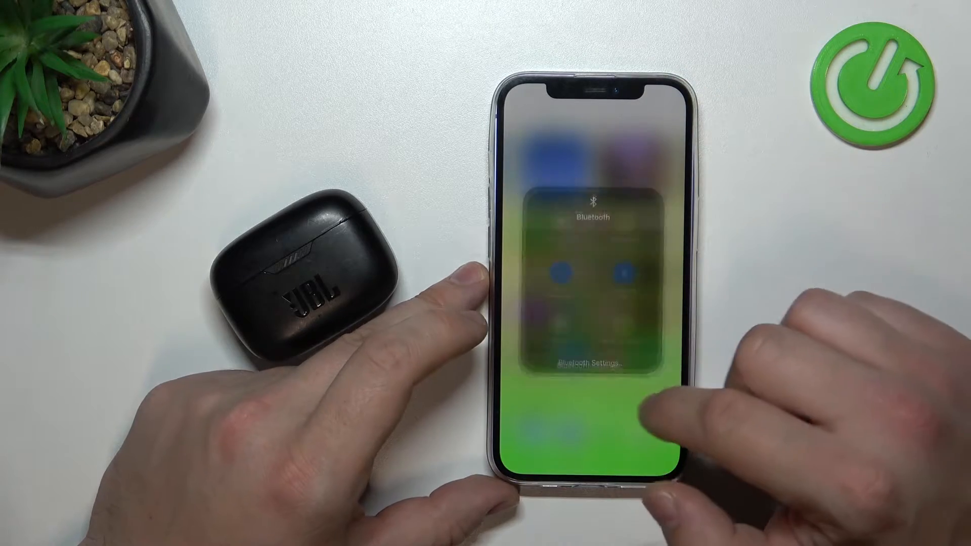
{"action": "left_click", "coordinate": [592, 362]}
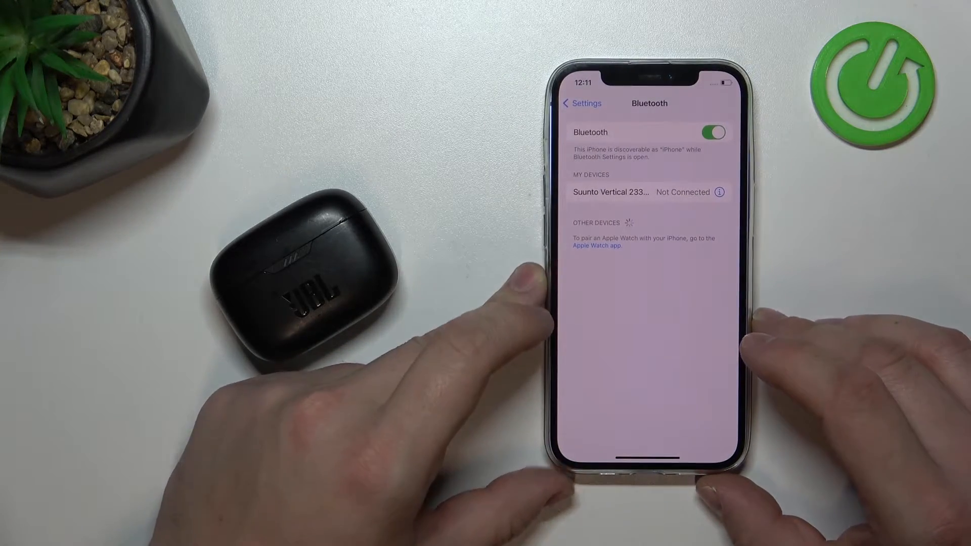